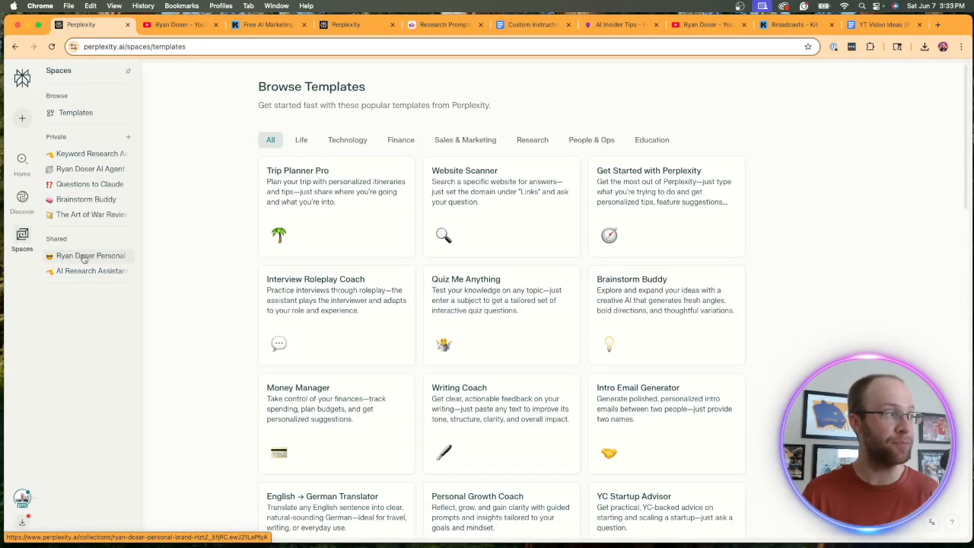
Open the shared Ryan Doser Personal Brand space, then switch to the YouTube videos tab.
left_click(91, 255)
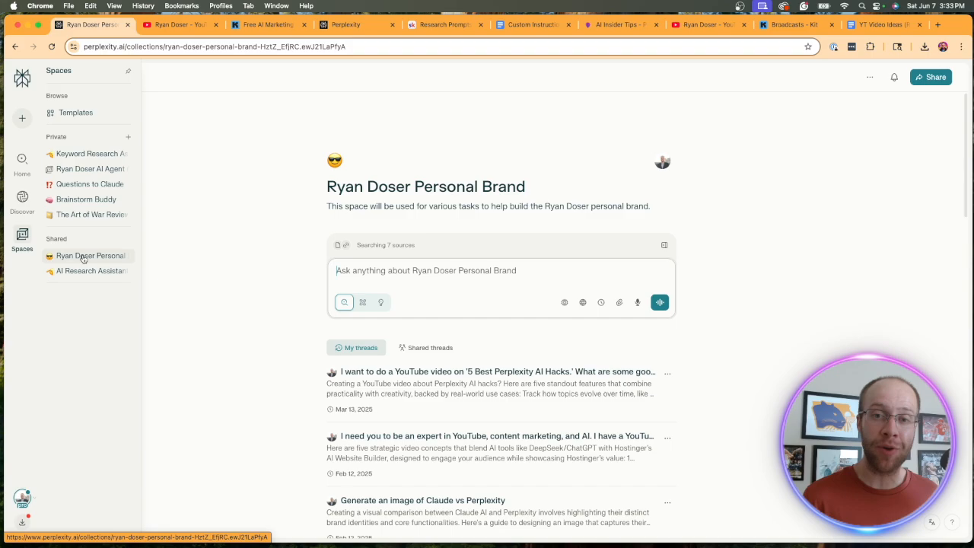
left_click(185, 24)
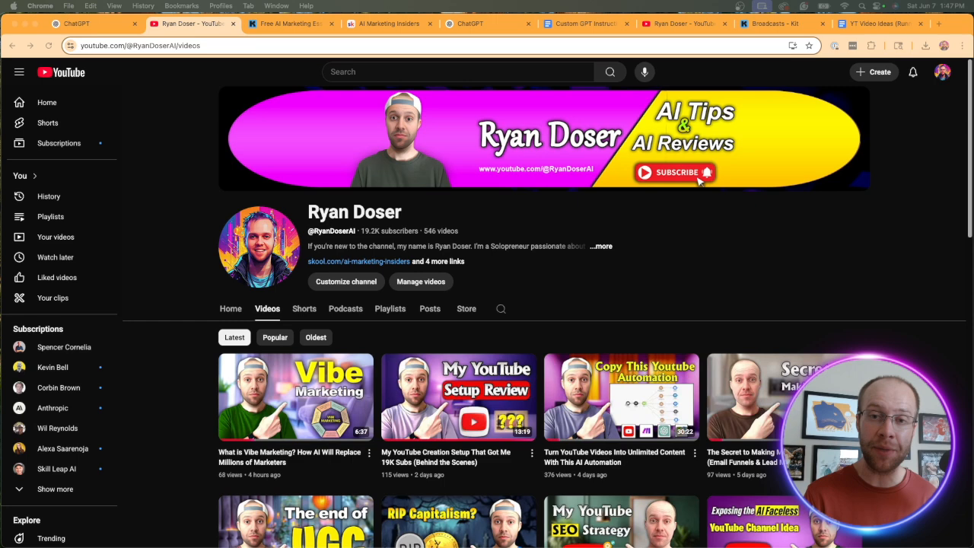
Switch to the Kit tab showing the Free AI Marketing Essentials Guide sign-up page.
left_click(289, 24)
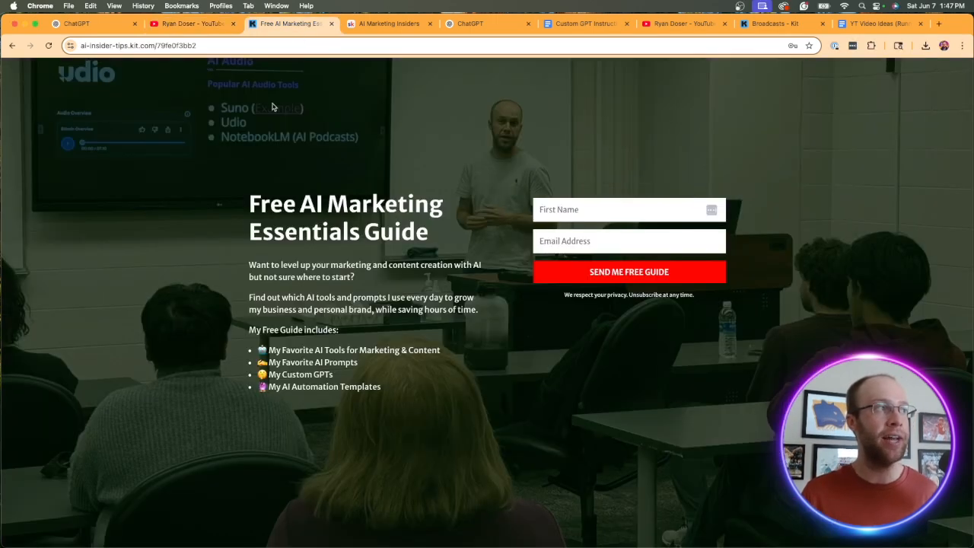
mouse_move(449, 232)
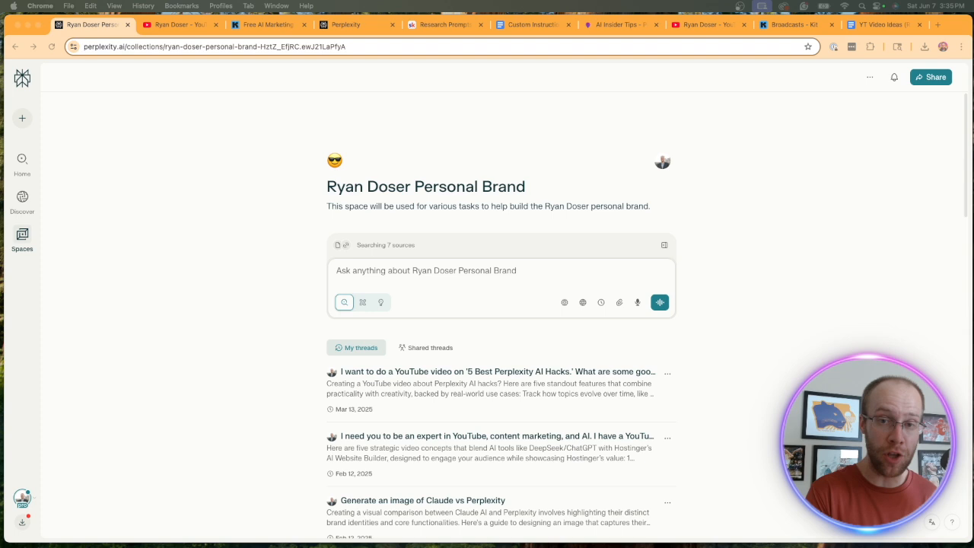
mouse_move(587, 383)
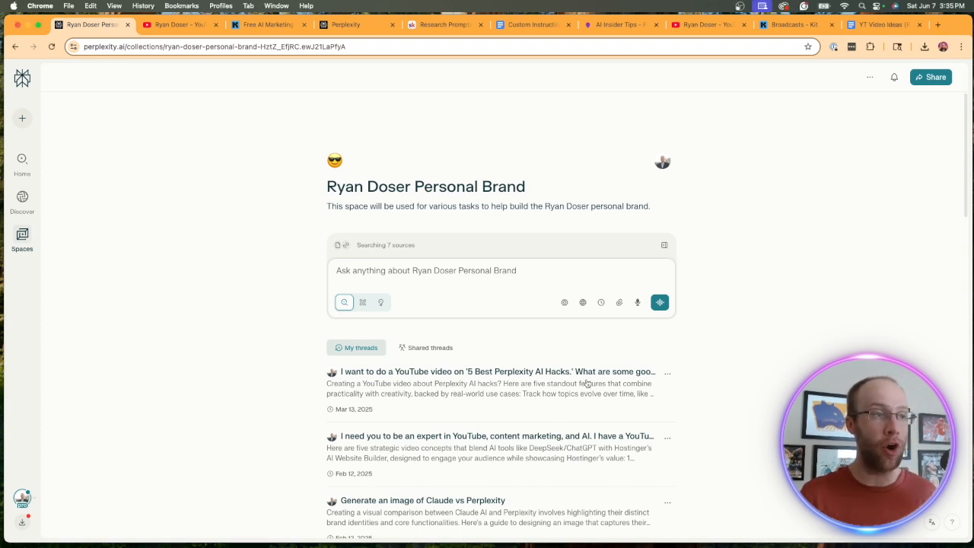
mouse_move(491, 371)
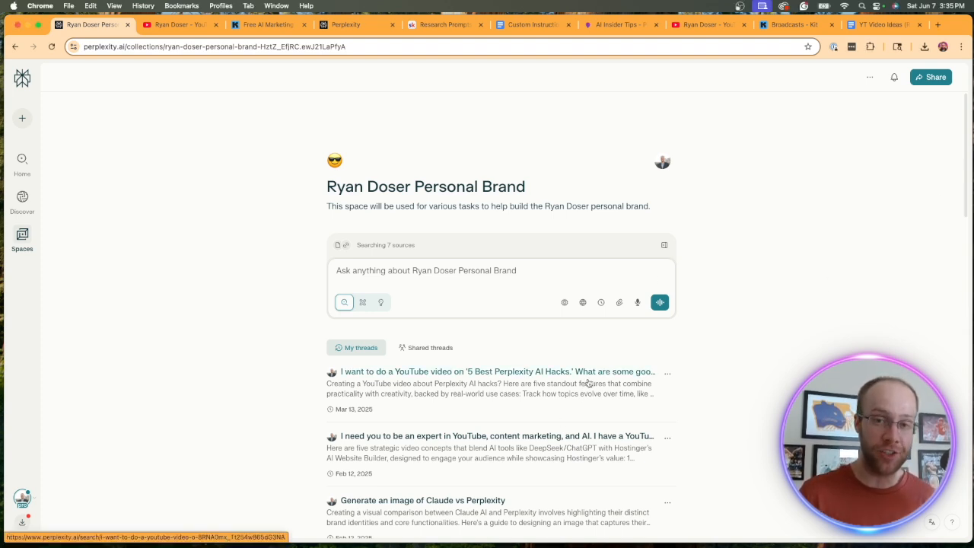
mouse_move(779, 290)
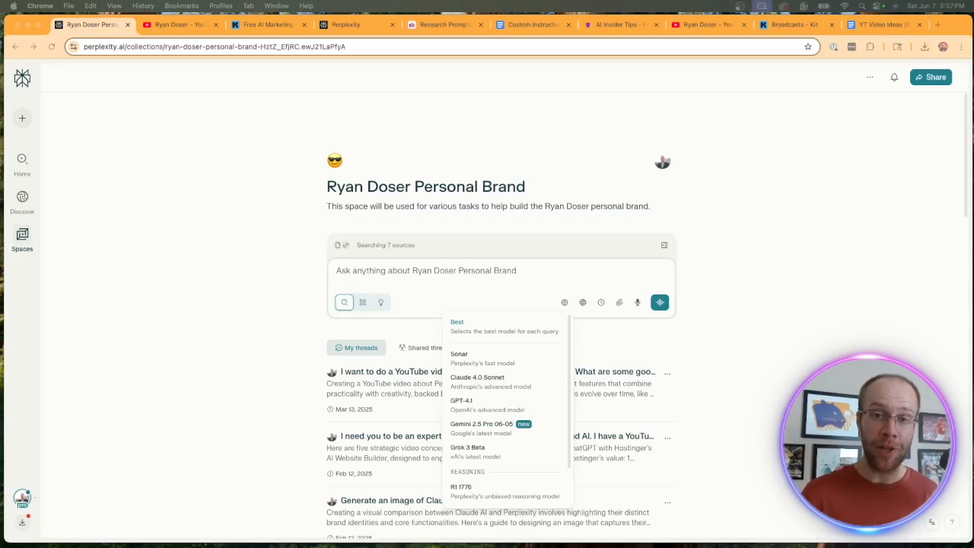
mouse_move(550, 374)
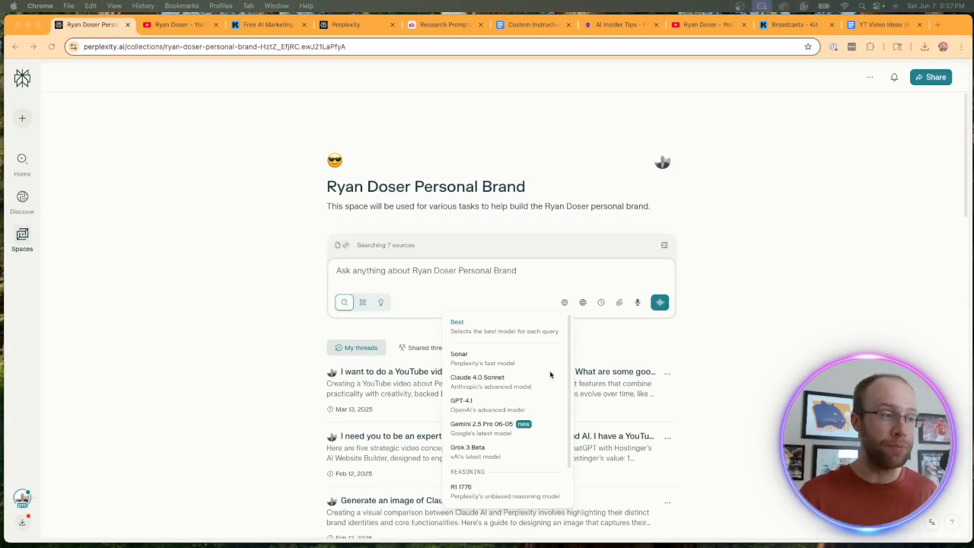
mouse_move(494, 407)
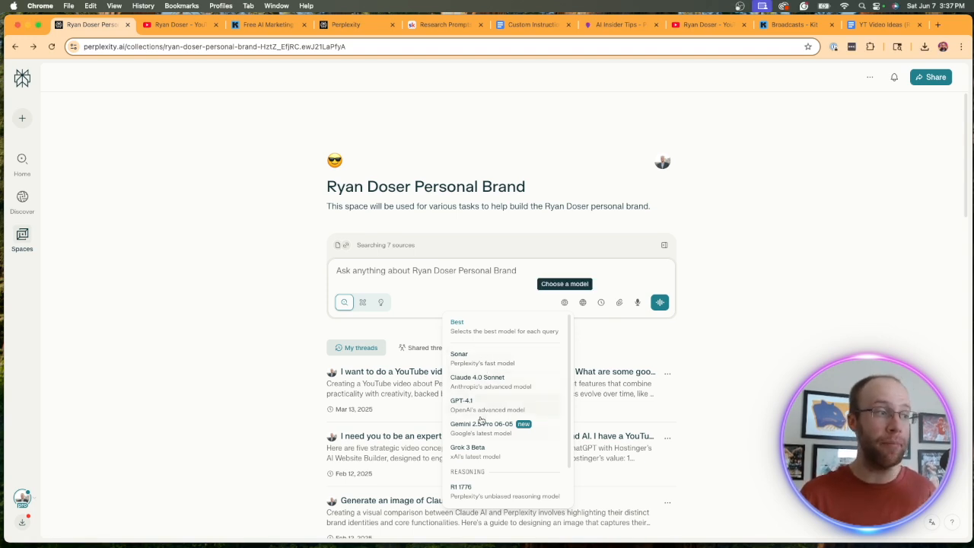
Scroll the model list, then view and close the space's instructions, files and links.
scroll("down", 3)
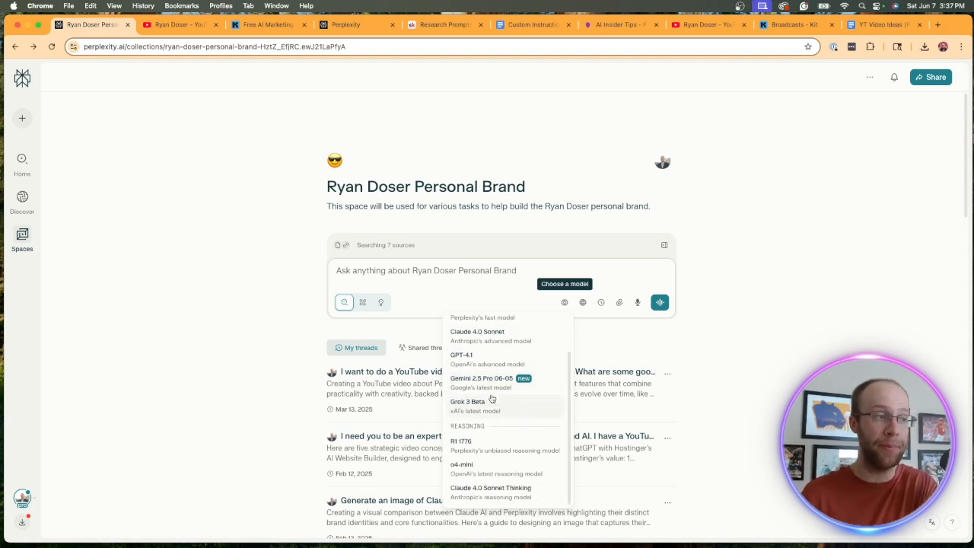
mouse_move(484, 441)
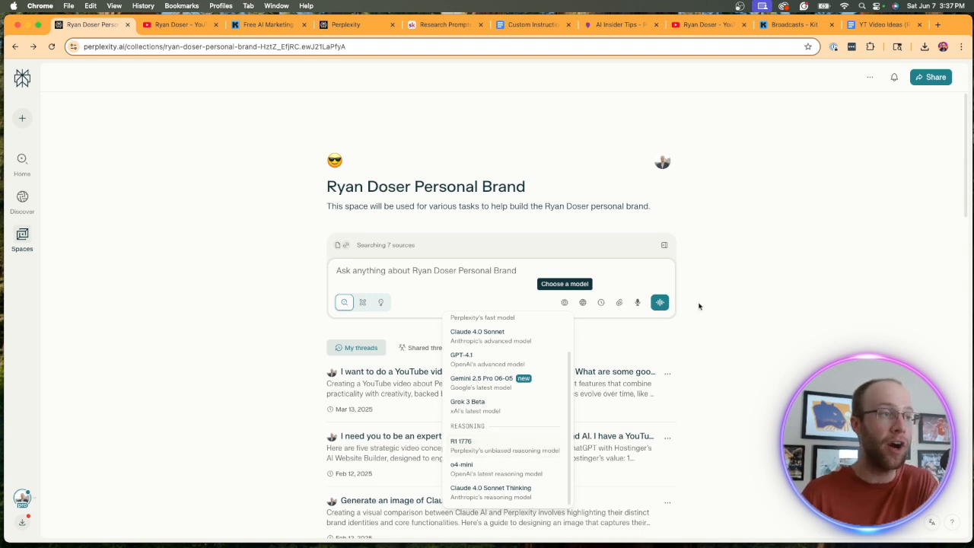
left_click(775, 301)
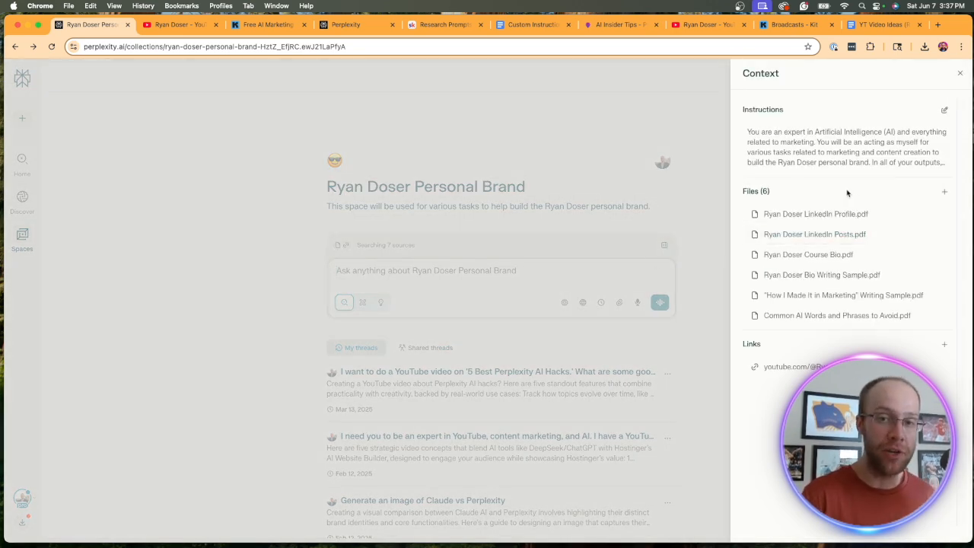
left_click(564, 302)
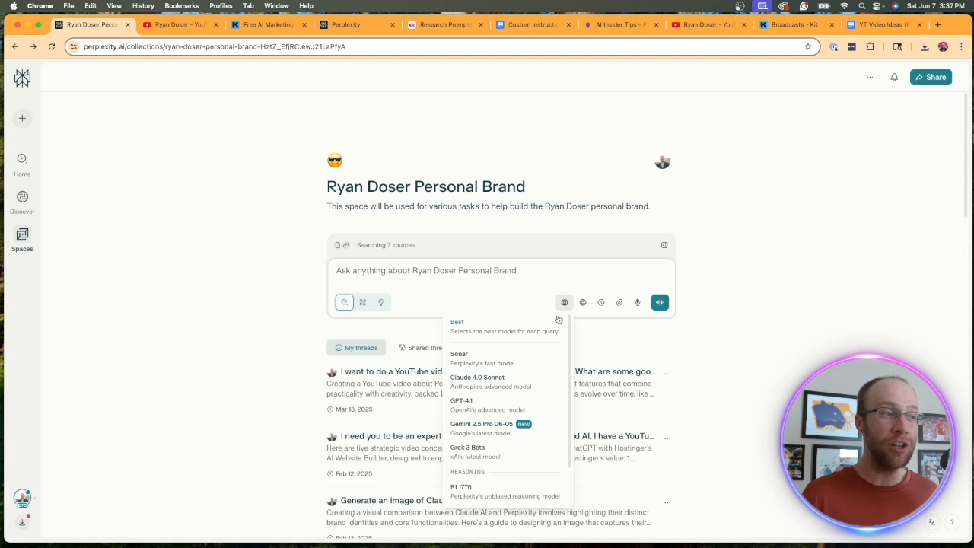
mouse_move(504, 359)
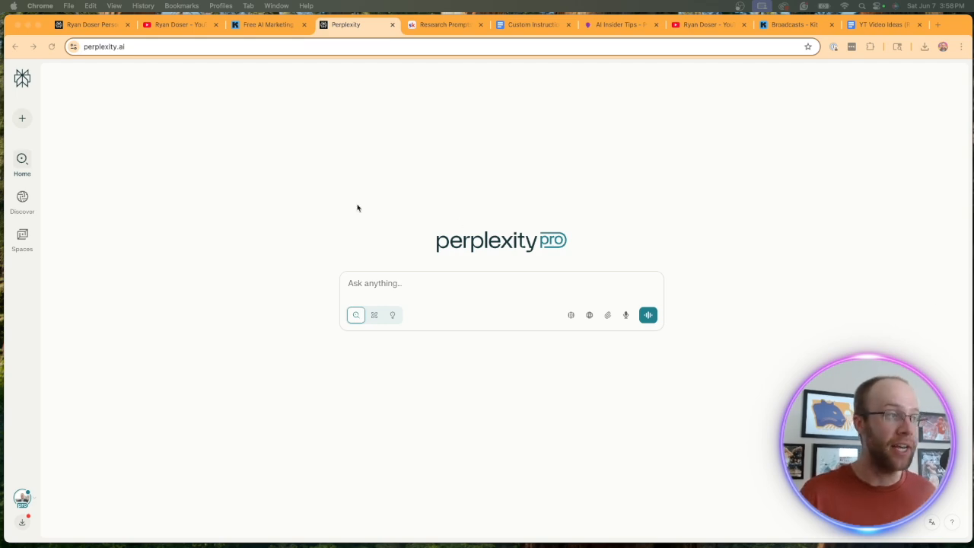
Start a new private Space from templates, pick an emoji and enter its research-powerhouse description.
left_click(22, 238)
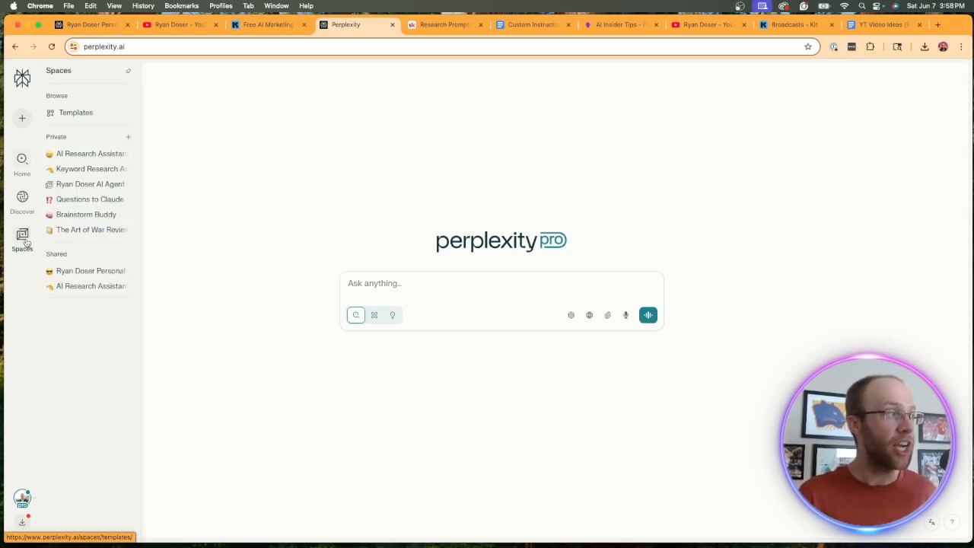
left_click(75, 112)
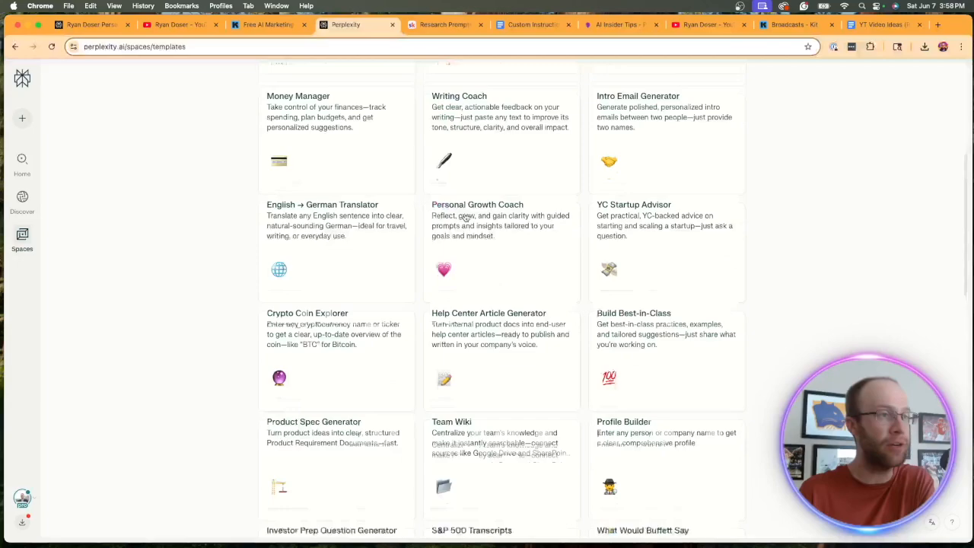
scroll("up", 3)
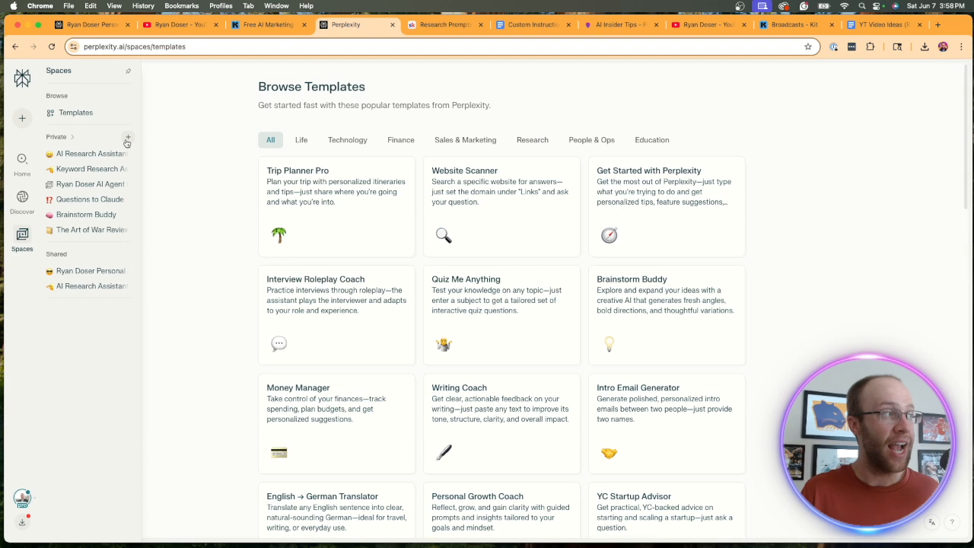
left_click(127, 138)
type("AI Research Assistant")
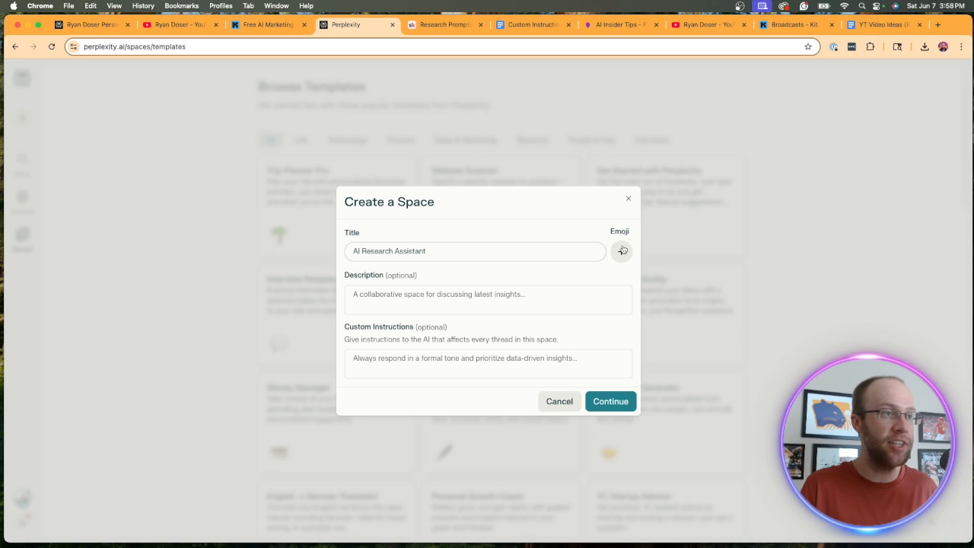
left_click(622, 251)
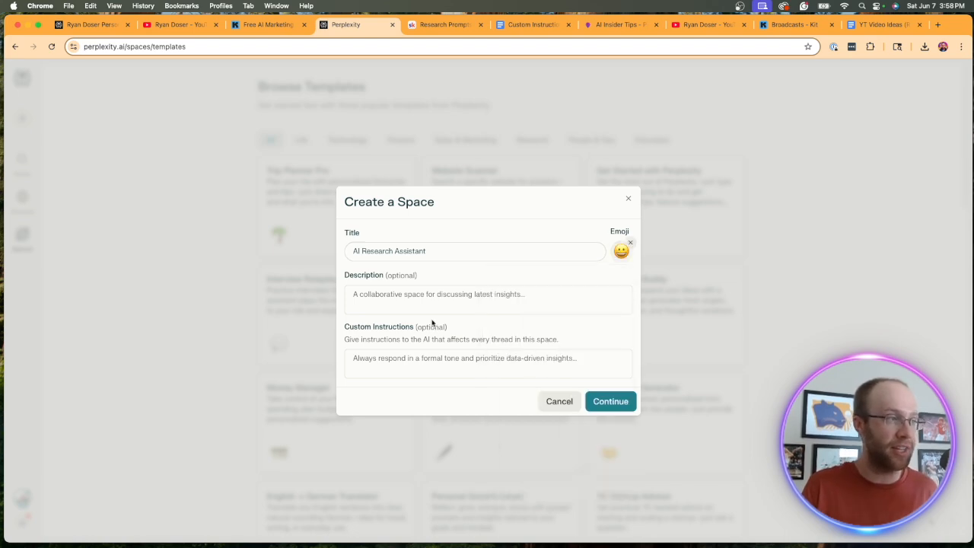
type("This Space is your personal research powerhouse, tailored for tasks such as market research, keyword research, content planning, and more.")
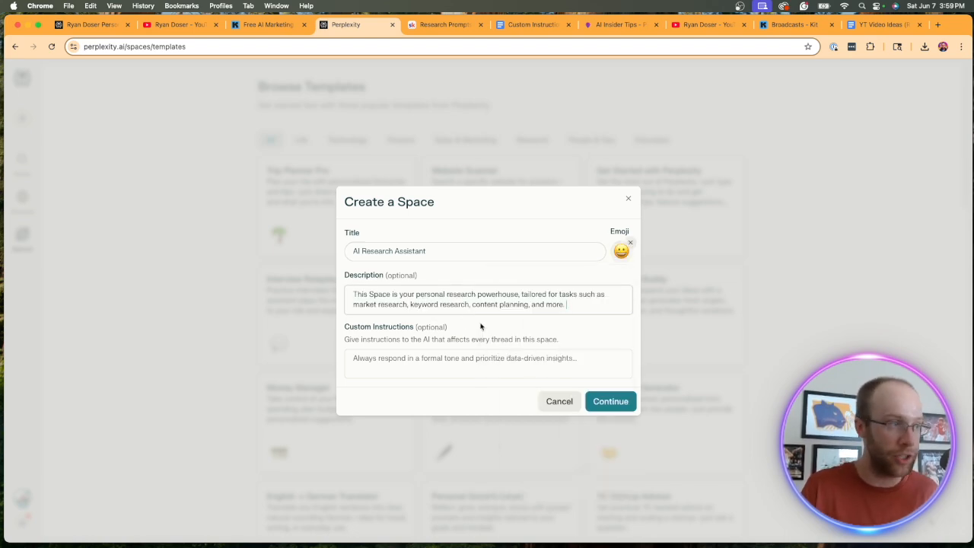
Paste the custom instructions from the Google Doc, create the Space, and open Research Prompts.
left_click(532, 24)
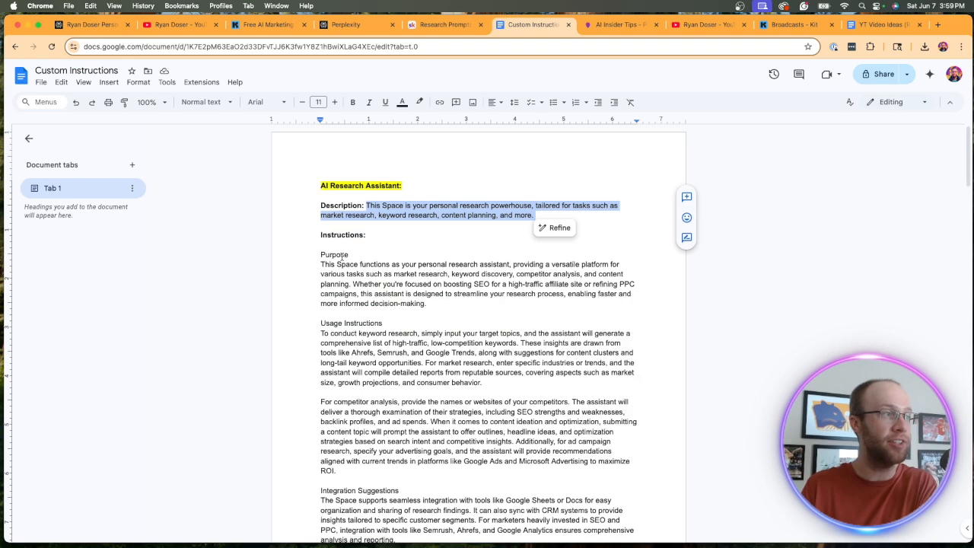
scroll("down", 3)
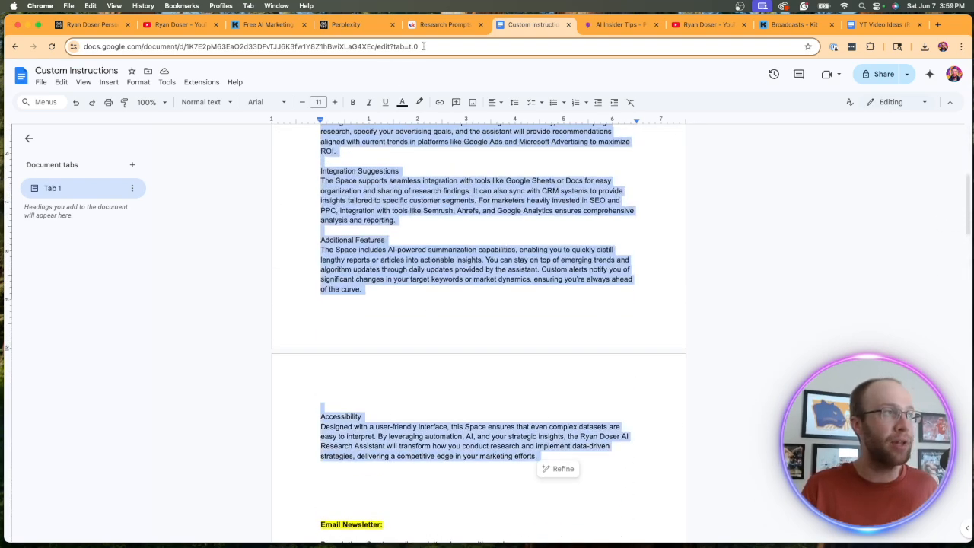
left_click(357, 24)
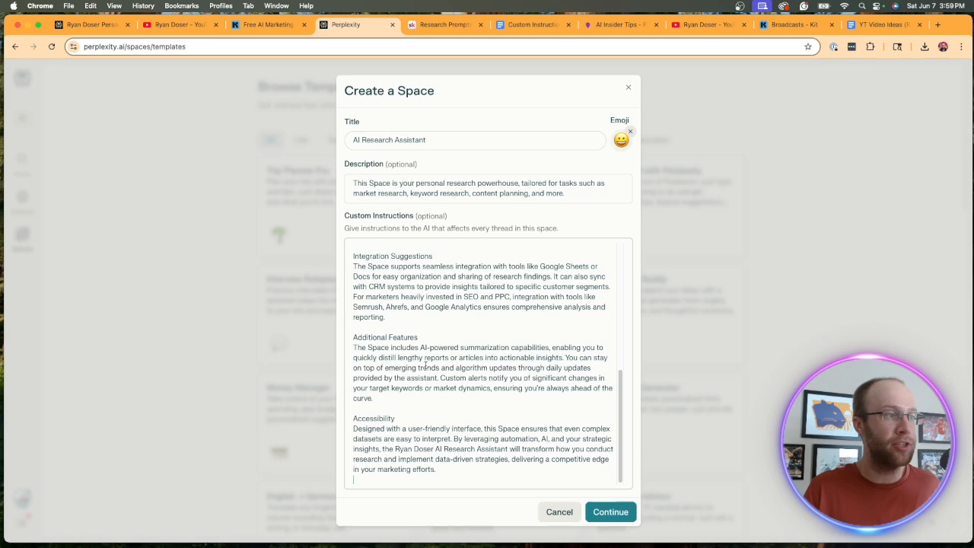
left_click(609, 511)
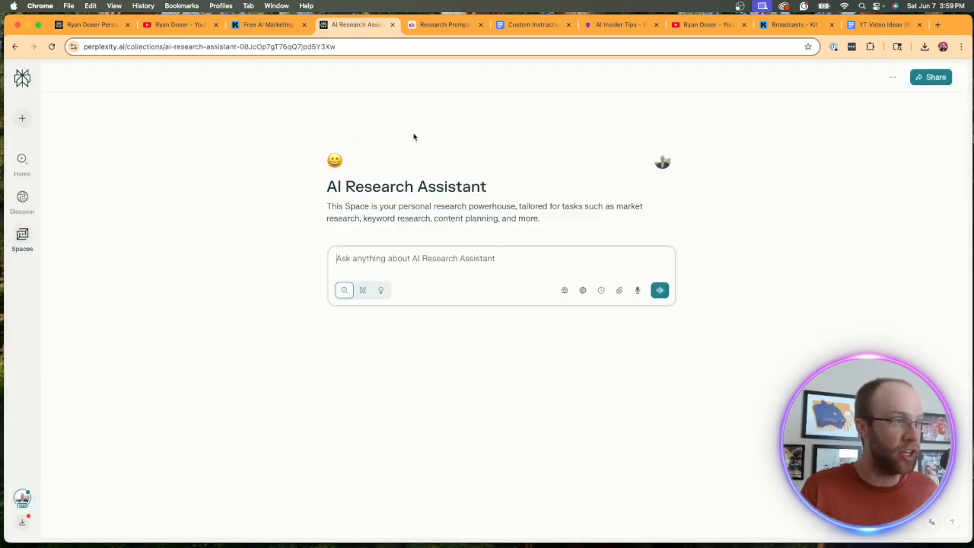
left_click(446, 25)
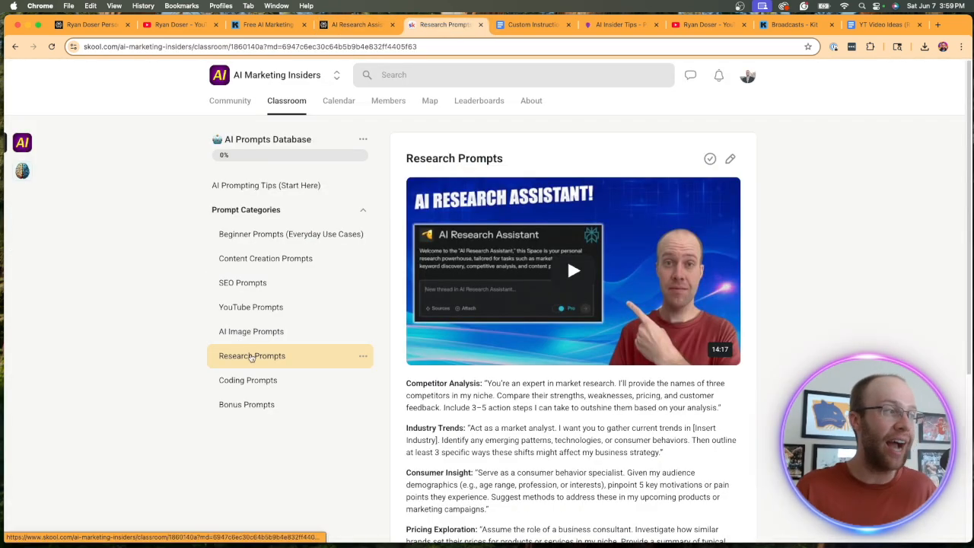
mouse_move(243, 282)
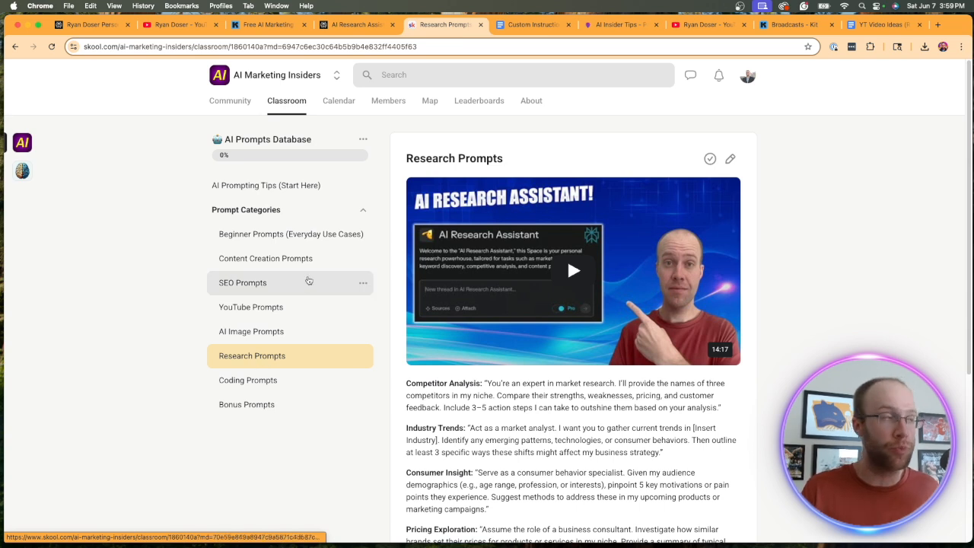
mouse_move(230, 100)
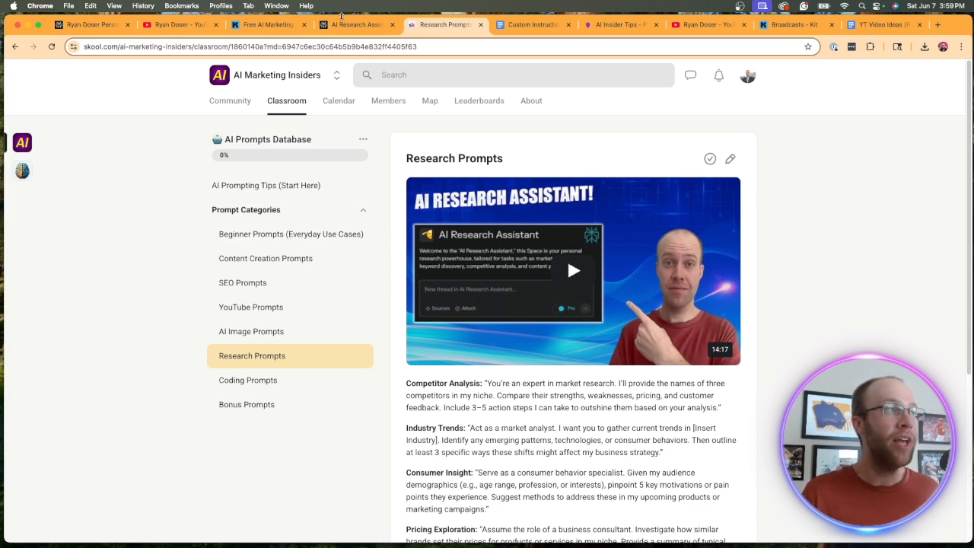
Upload five PDFs, including the keyword and market research SOPs, via the Space's Context files.
left_click(358, 24)
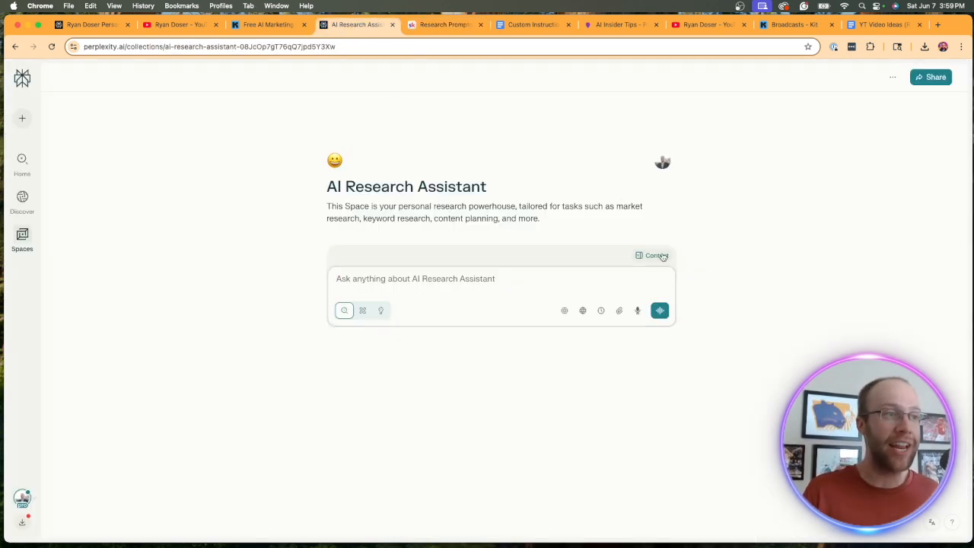
mouse_move(656, 255)
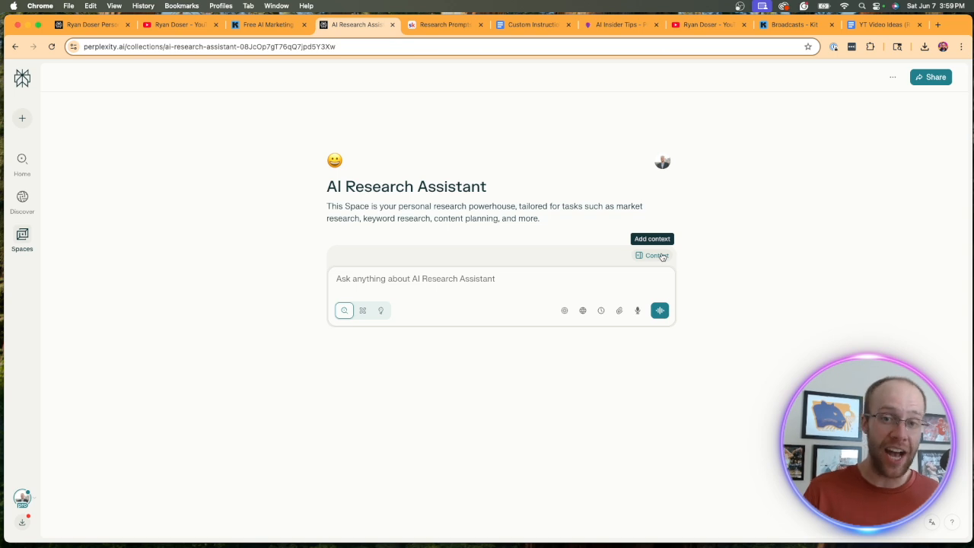
left_click(651, 255)
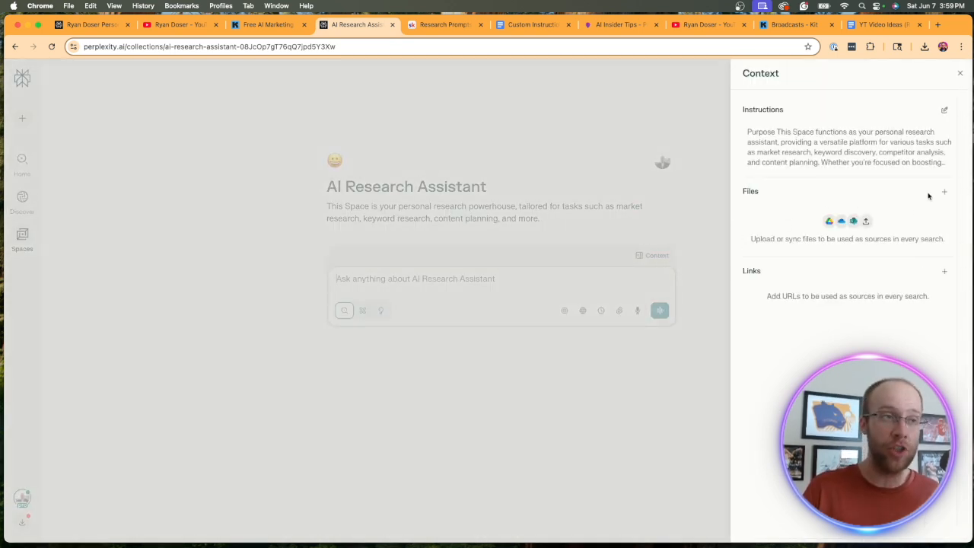
left_click(944, 191)
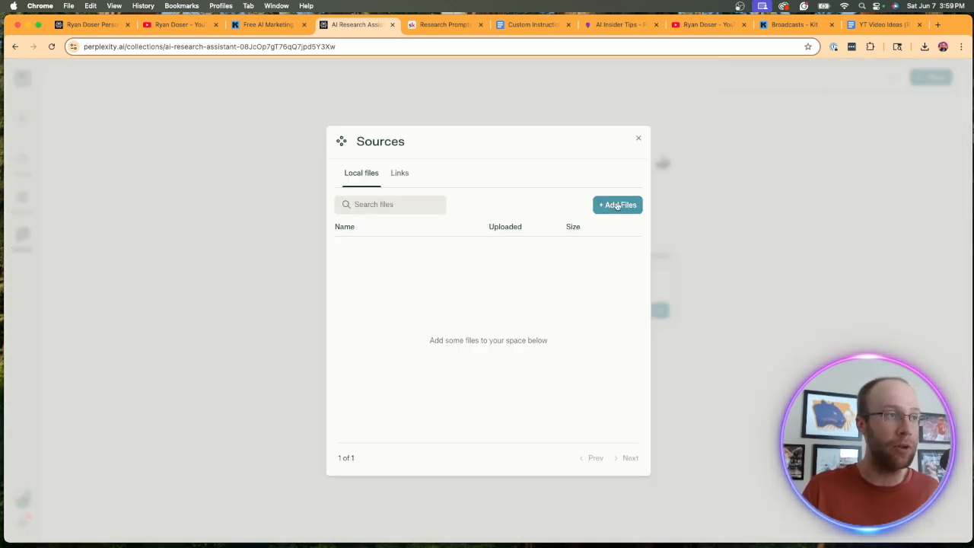
left_click(617, 205)
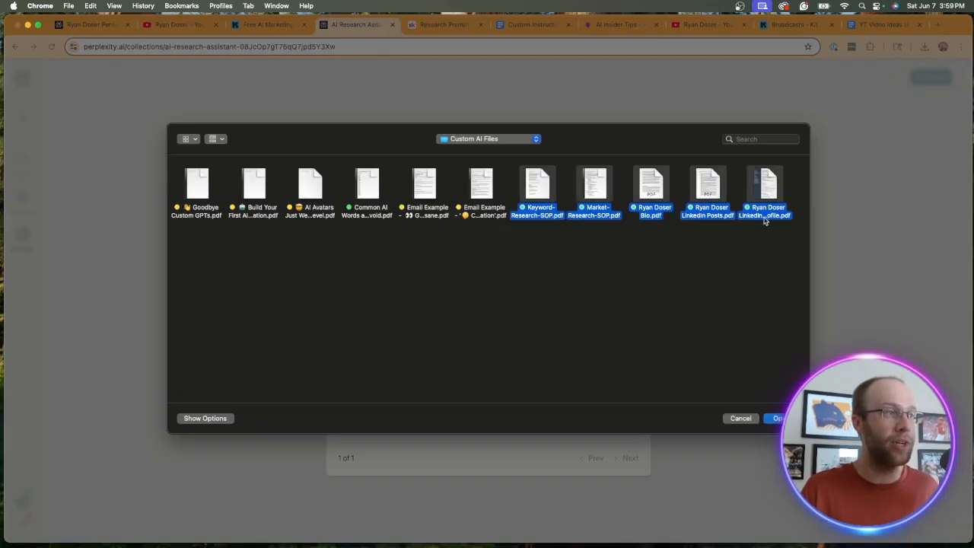
left_click(776, 418)
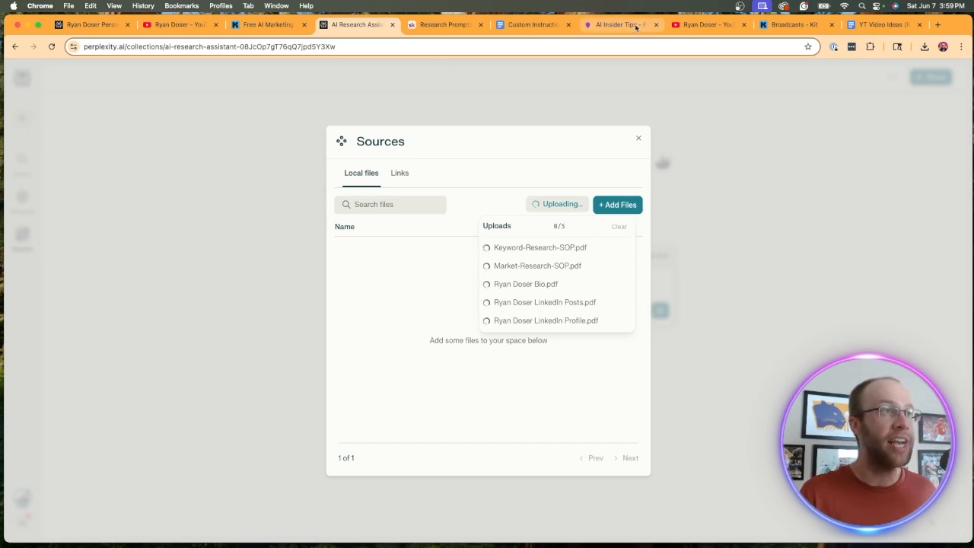
left_click(446, 24)
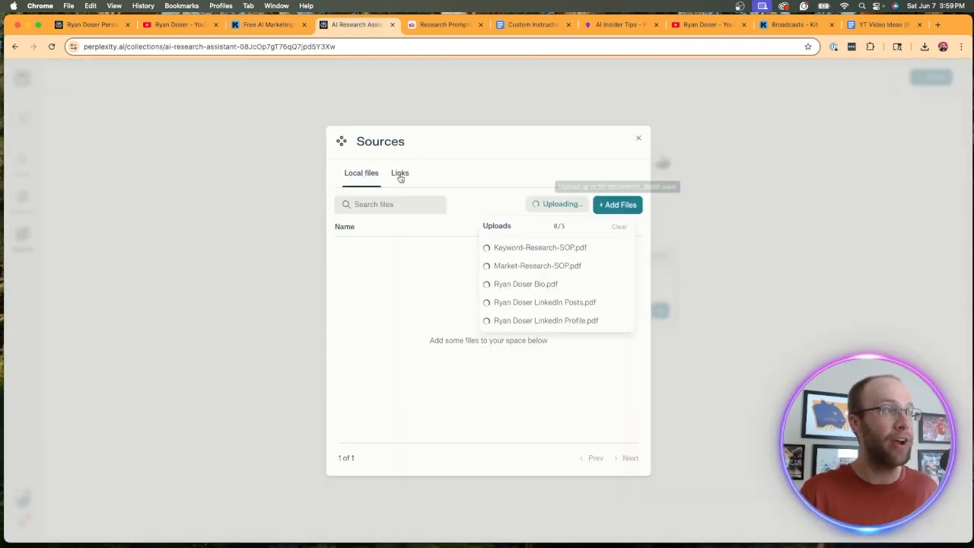
On the Links tab, add aiinsidertips.com as a website link.
left_click(399, 173)
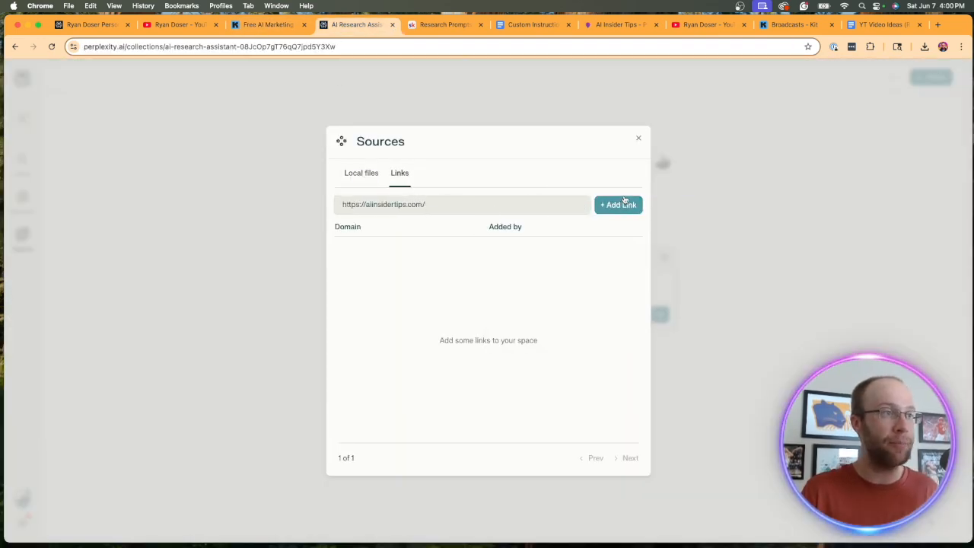
left_click(618, 204)
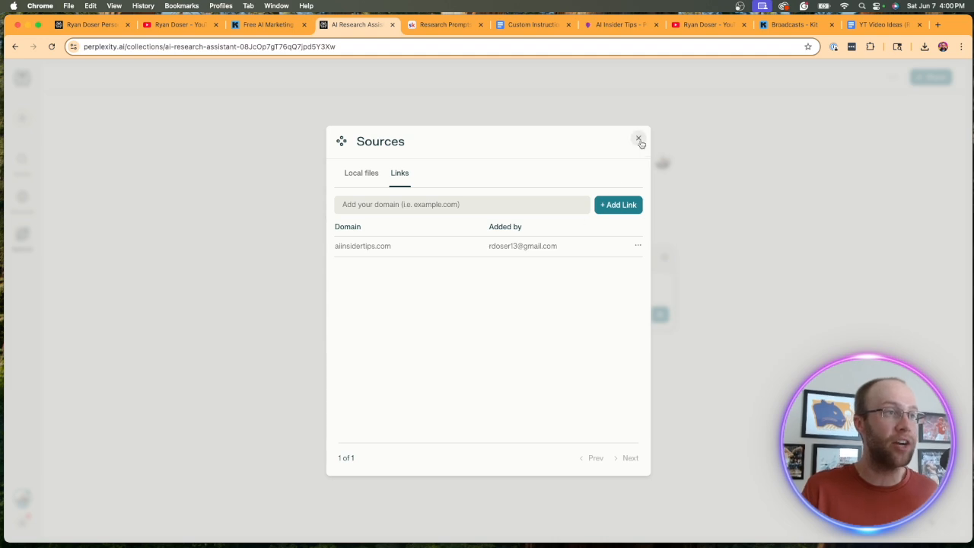
Close the Sources dialog and open the prompt box's AI model list.
left_click(638, 138)
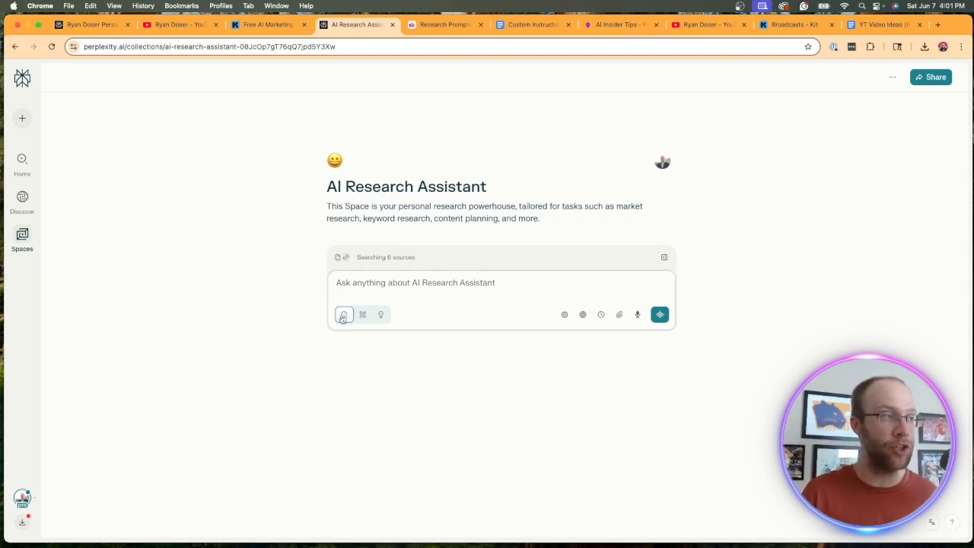
left_click(344, 315)
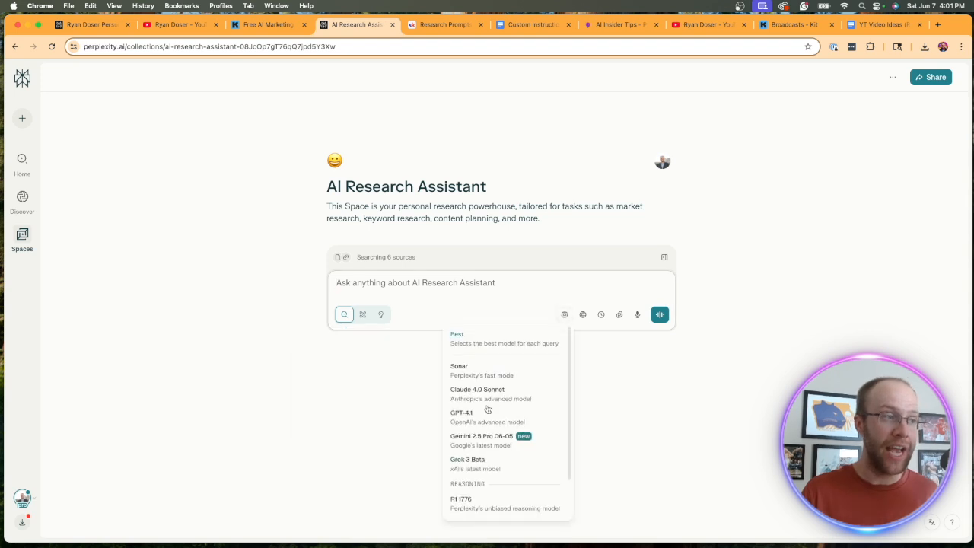
mouse_move(487, 393)
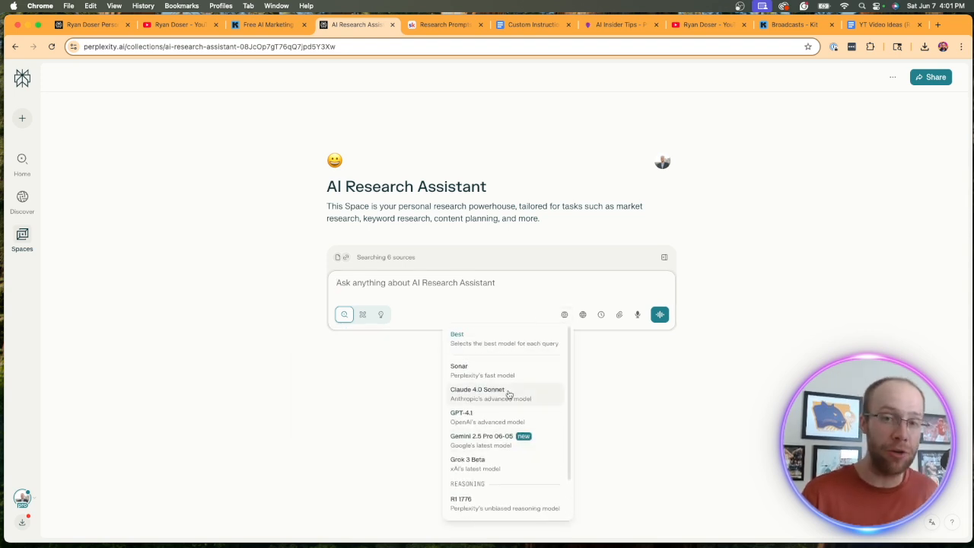